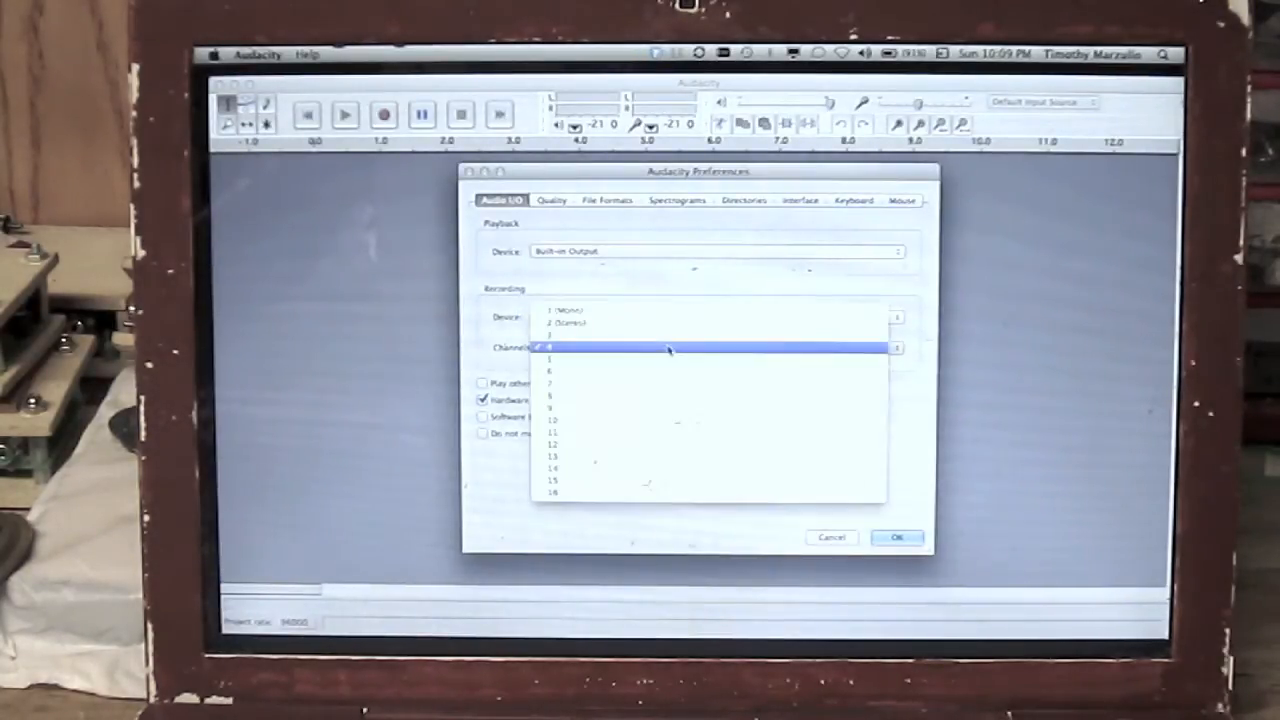
Choose 2 (Stereo) as the recording channels in Audio I/O preferences.
{"action": "left_click", "coordinate": [564, 332]}
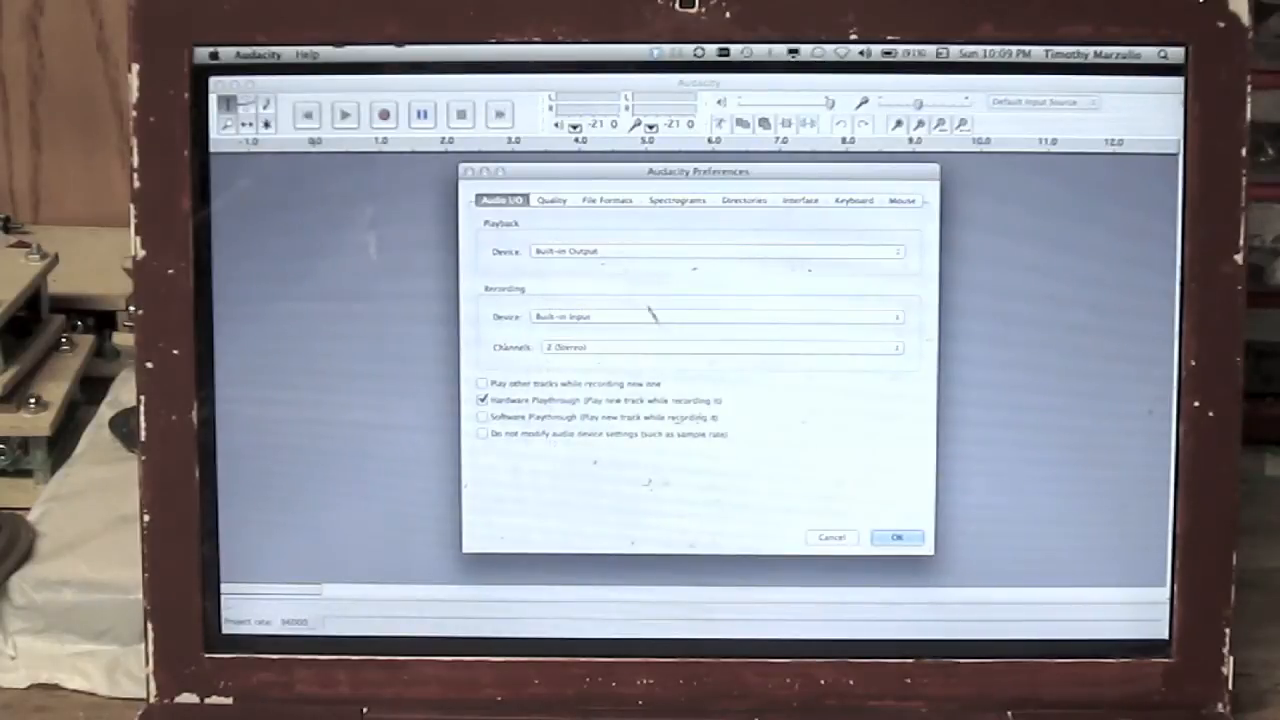
Confirm the preferences with OK, leaving a new empty stereo track ready.
{"action": "left_click", "coordinate": [896, 536]}
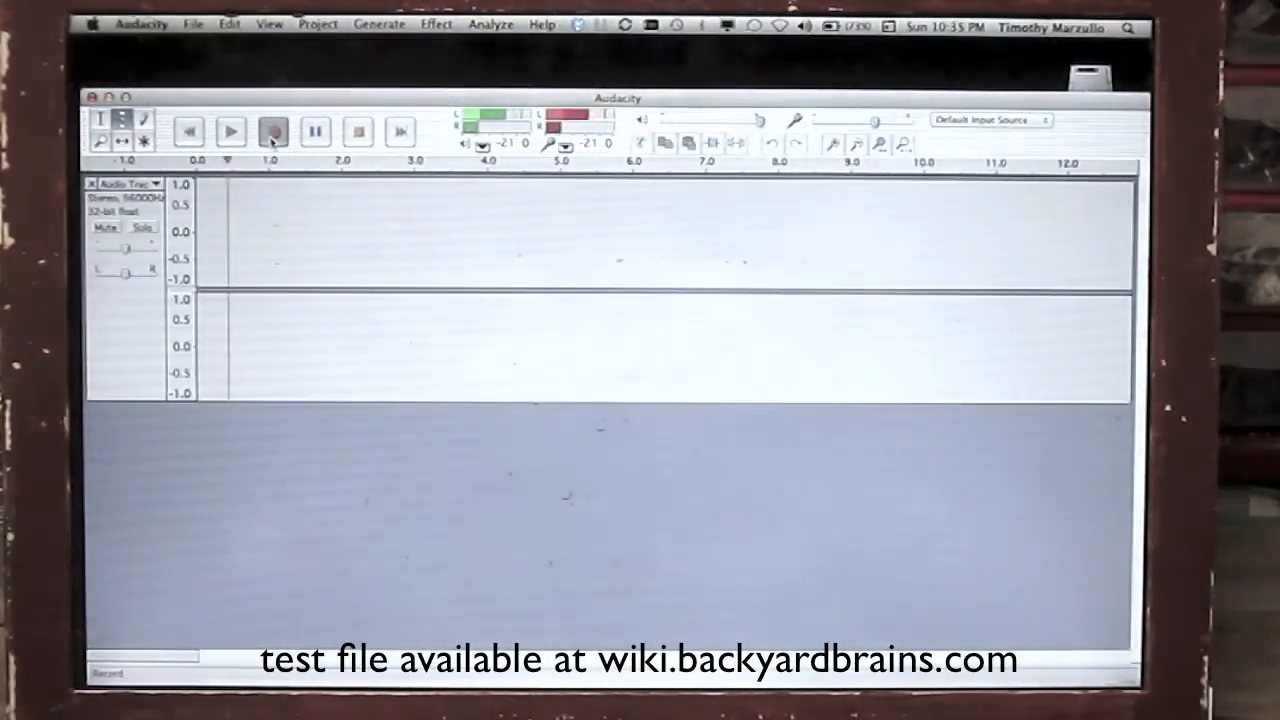
Record the stereo line-in speech, signal alternating between left and right channels.
{"action": "left_click", "coordinate": [272, 132]}
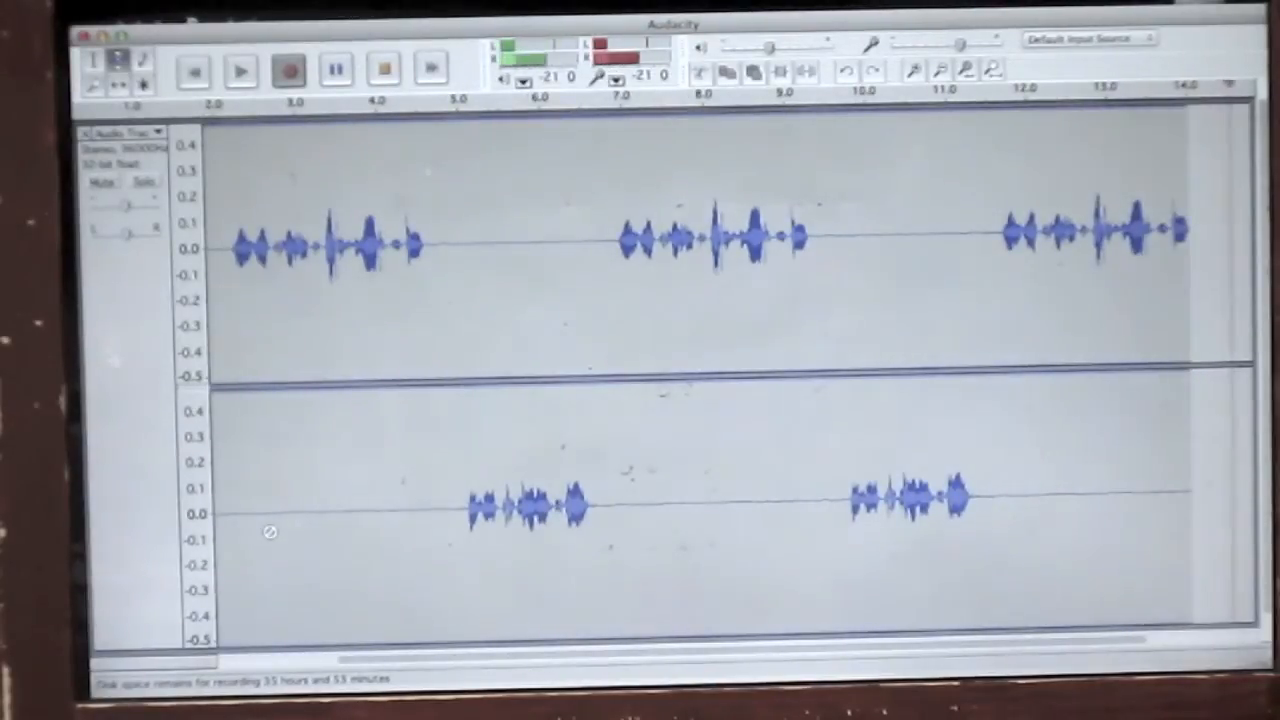
{"action": "scroll", "scroll_direction": "right", "scroll_amount": 3}
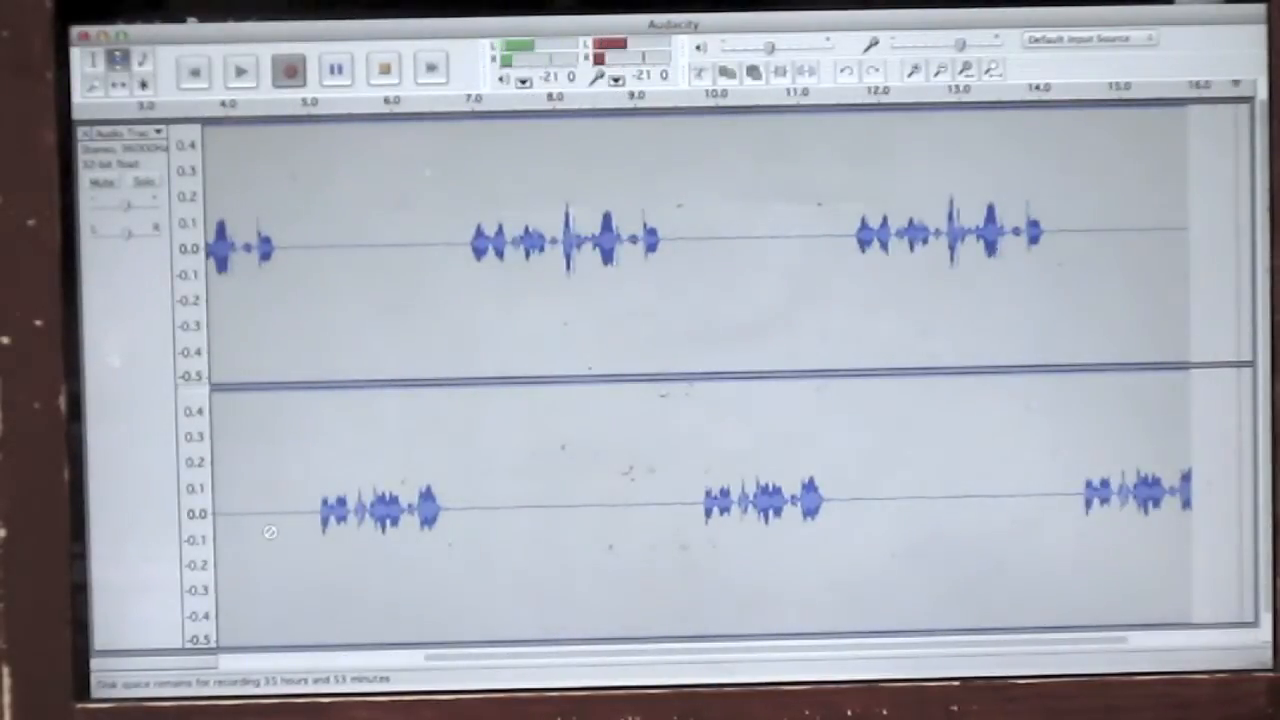